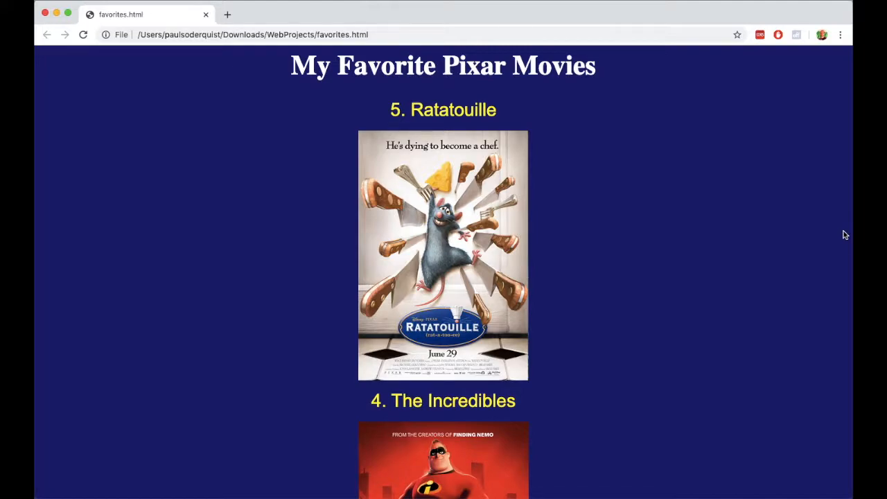
pyautogui.moveTo(659, 358)
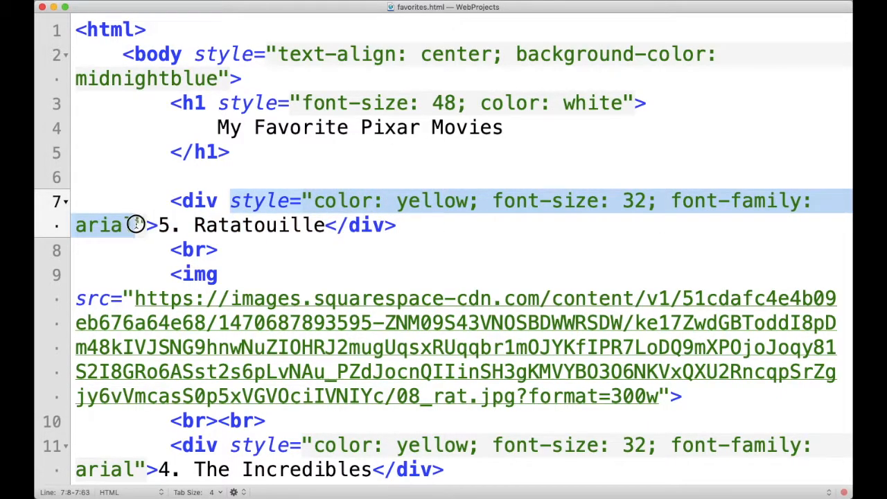
# - Add an empty <style></style> block at the top of favorites.html under <html>
pyautogui.scroll(-3)
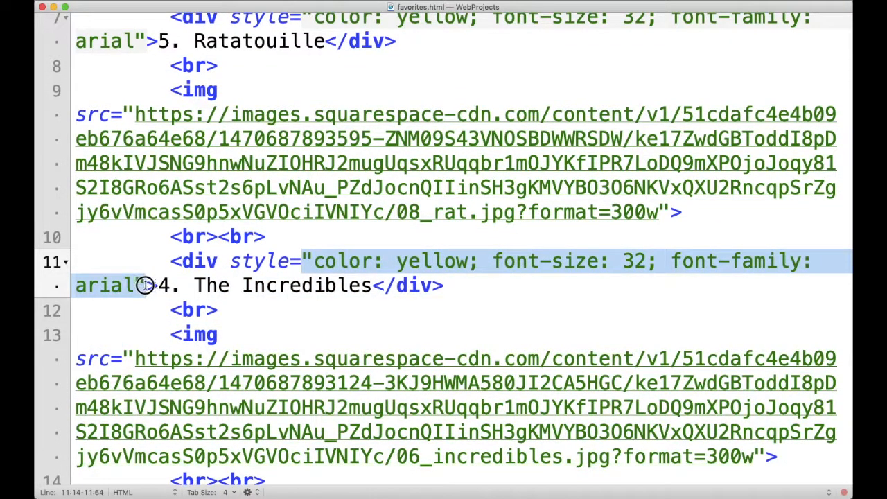
pyautogui.scroll(-3)
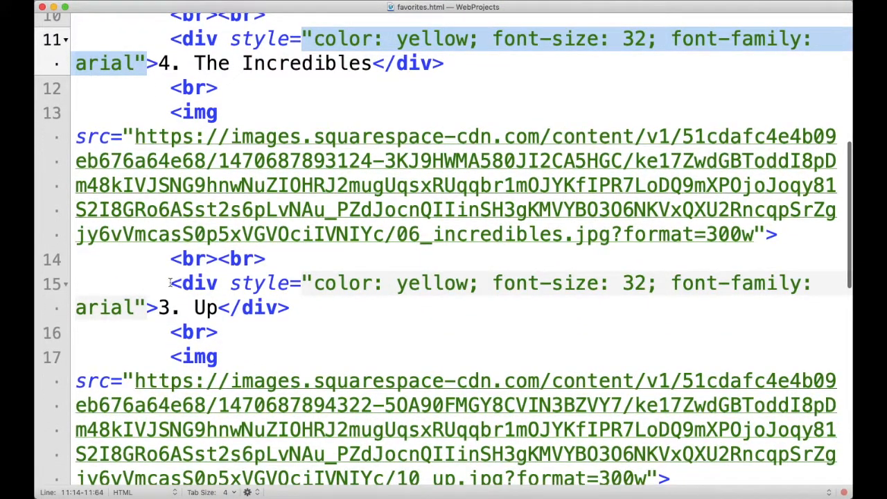
pyautogui.scroll(-3)
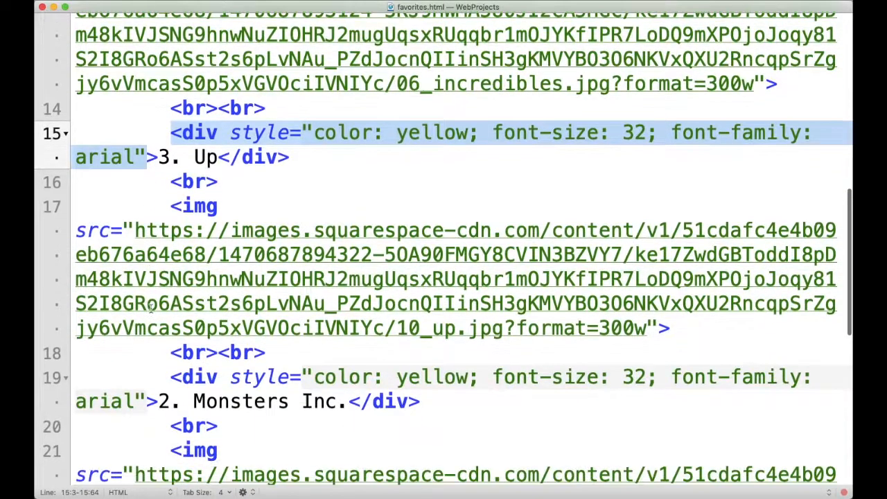
pyautogui.scroll(3)
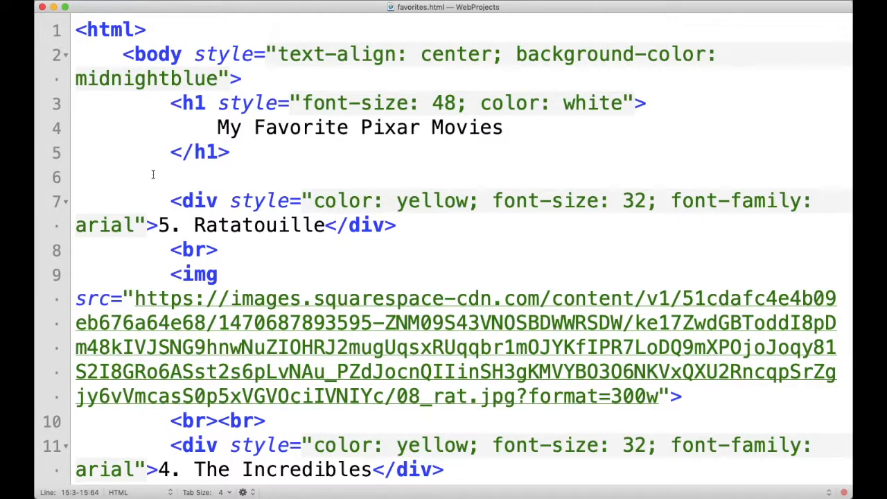
pyautogui.moveTo(233, 199)
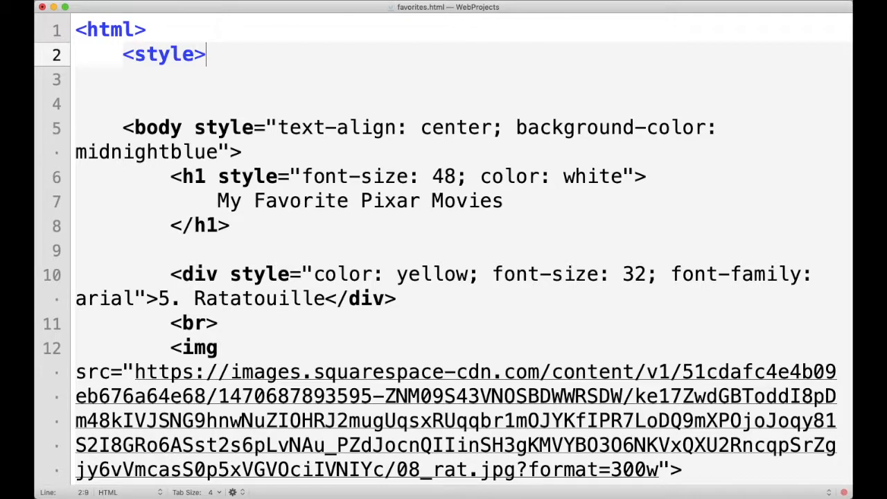
pyautogui.write('</style>')
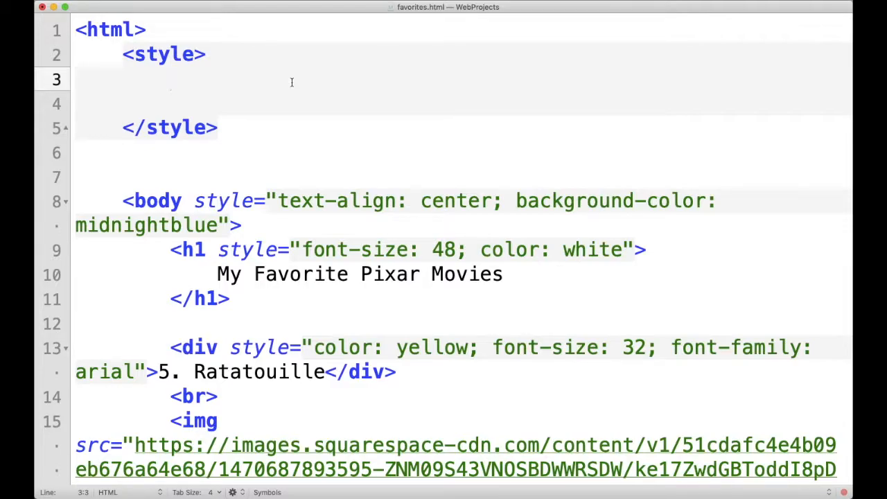
# - Start an empty .movietitle { rule inside the style block
pyautogui.click(172, 79)
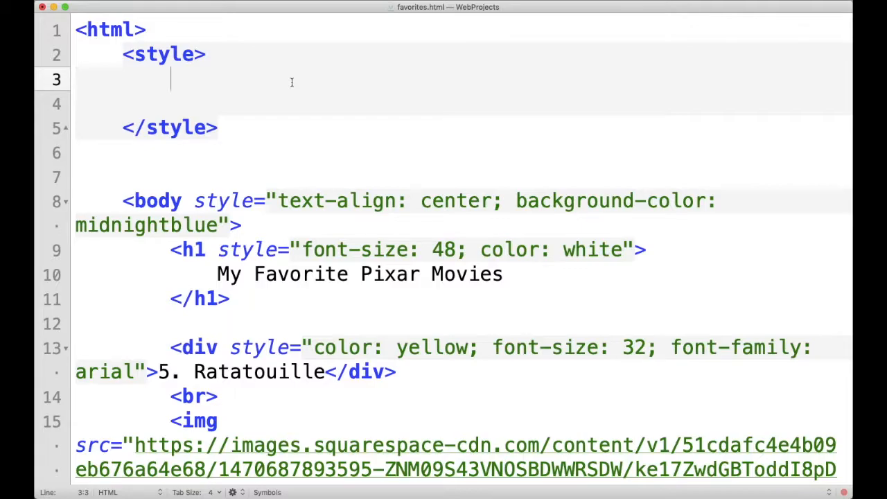
pyautogui.write('.')
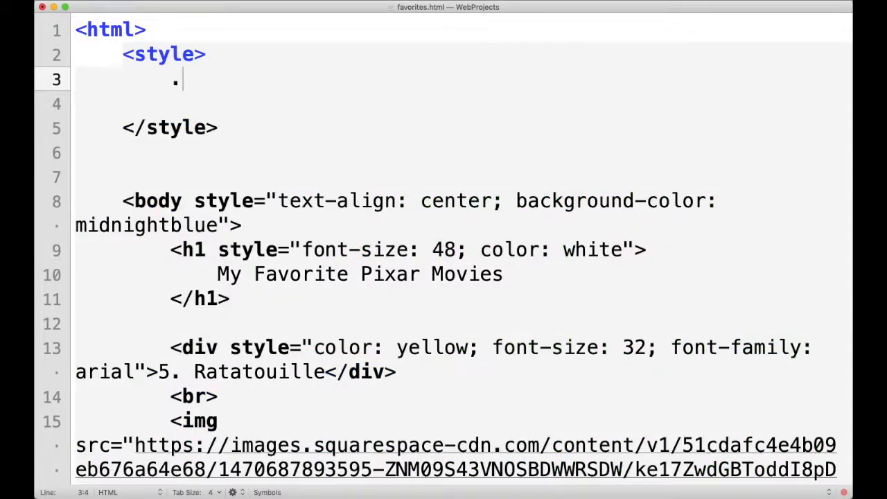
pyautogui.write('movieti')
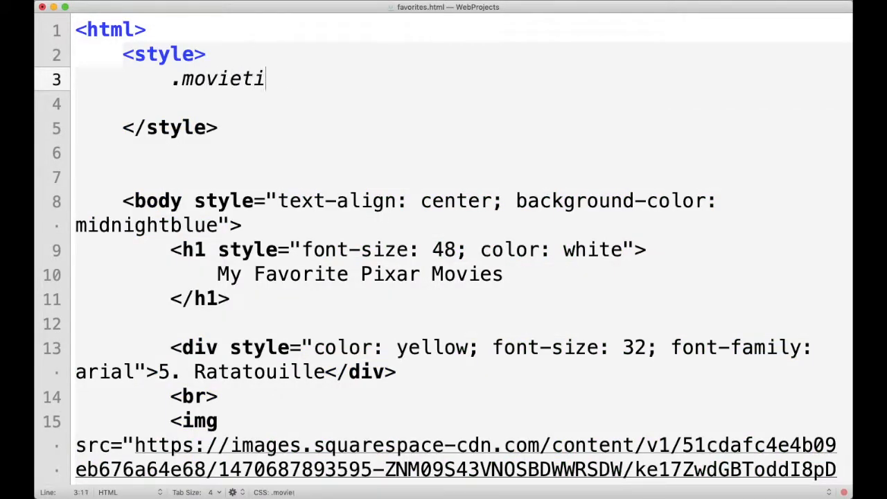
pyautogui.write('tle')
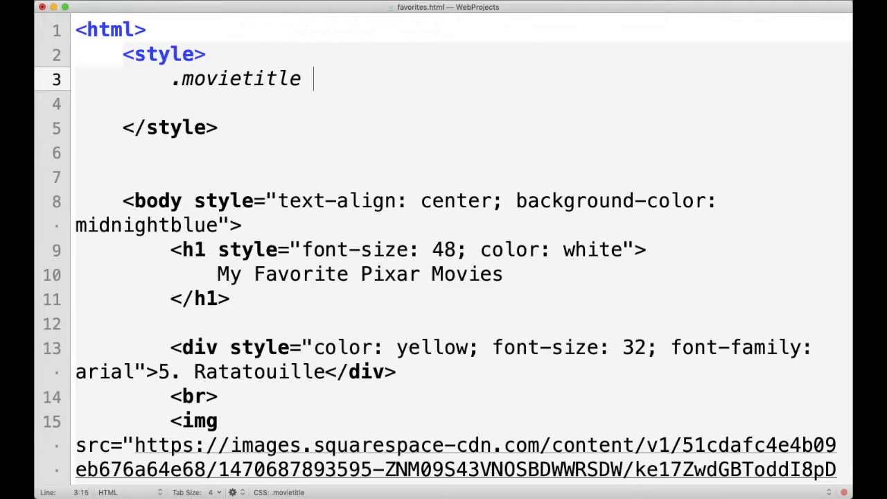
pyautogui.write('{')
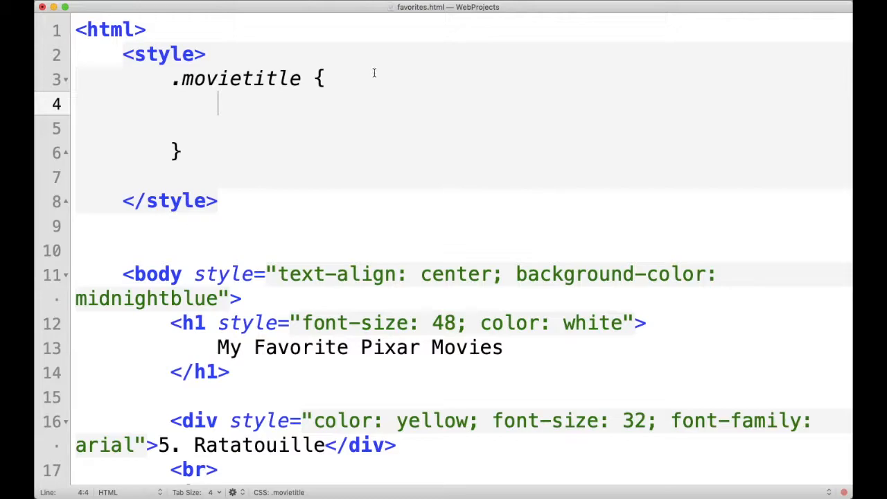
pyautogui.moveTo(283, 104)
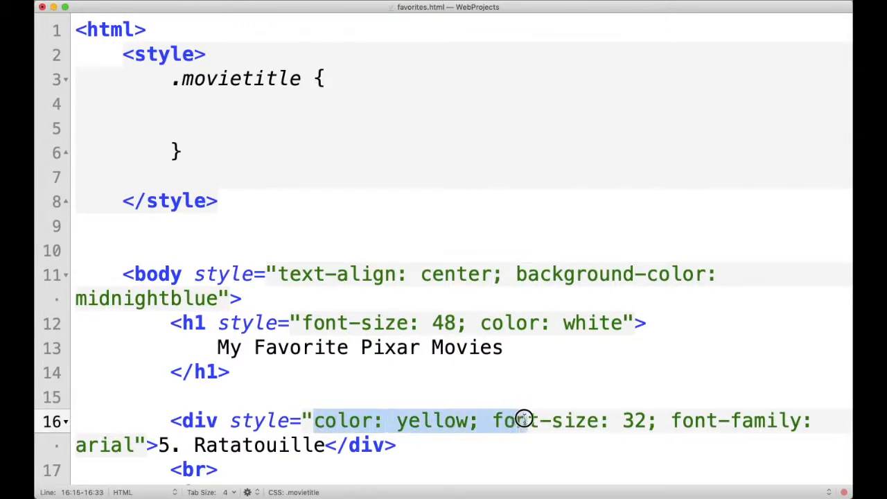
# - Move color: yellow, font-size: 32 and font-family: arial from the Ratatouille div into .movietitle, one per line
pyautogui.moveTo(524, 422); pyautogui.dragTo(158, 445)
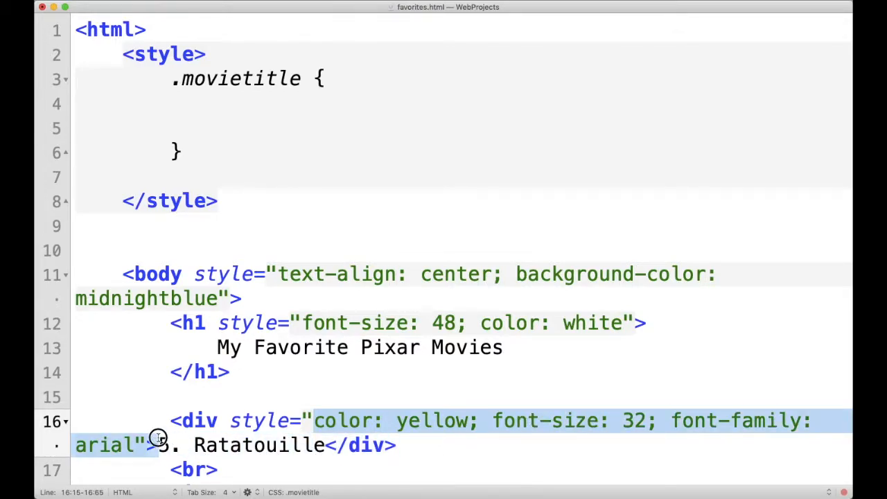
pyautogui.press('Delete')
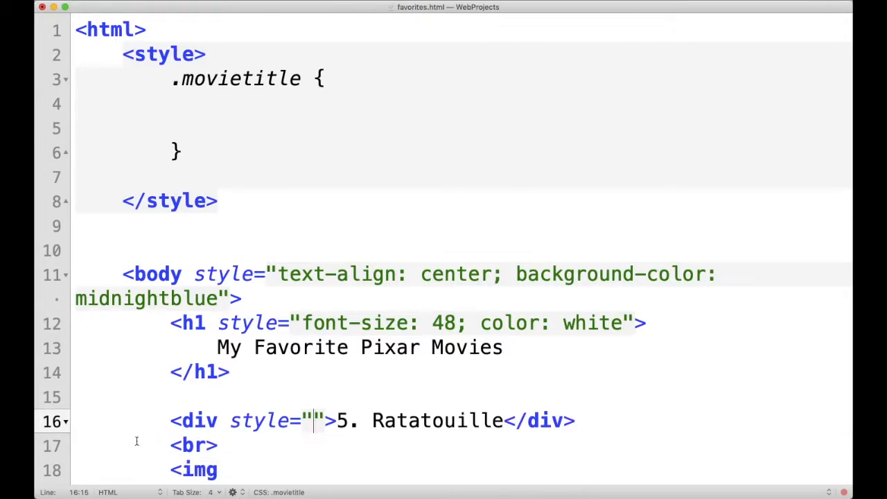
pyautogui.write('color: yellow; font-size: 32; font-family: arial')
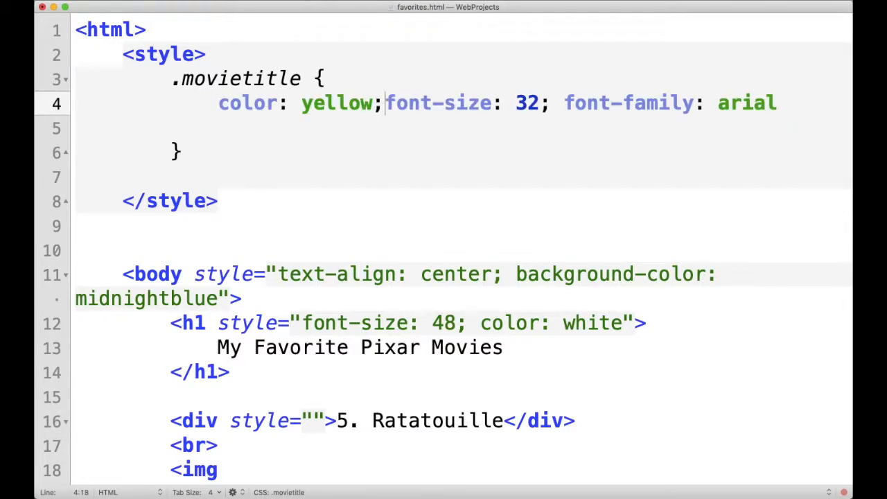
pyautogui.press('Return')
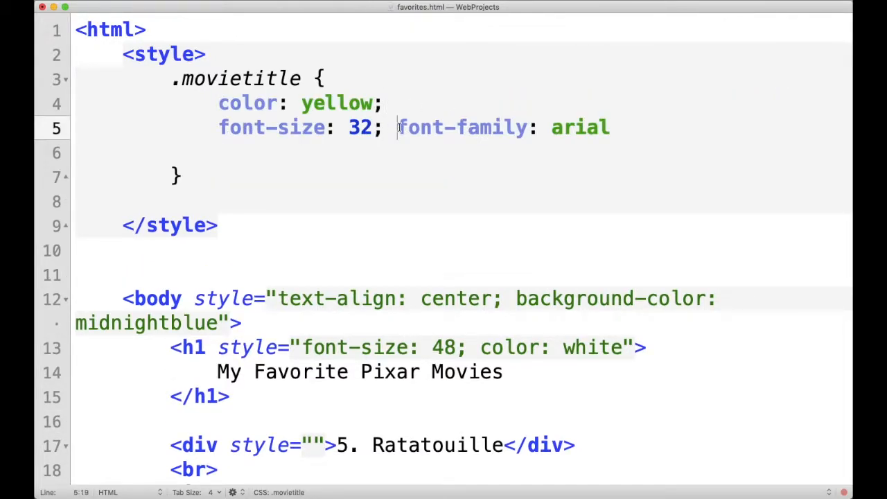
pyautogui.press('Return')
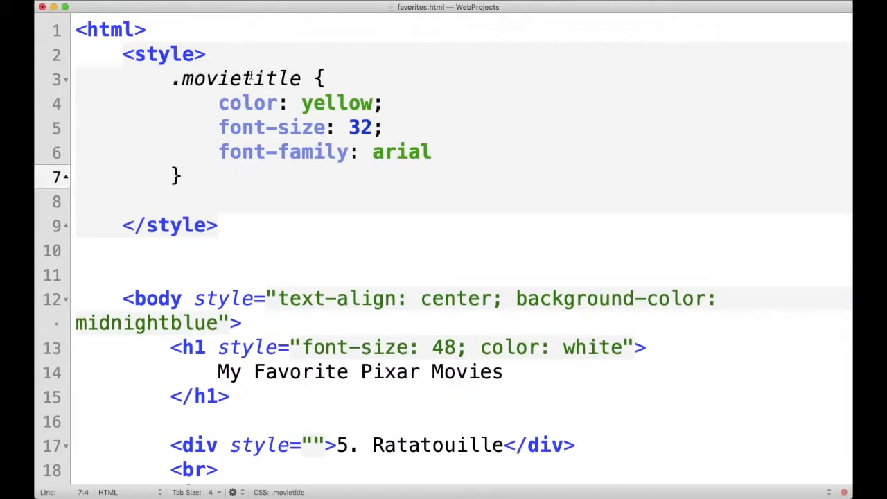
pyautogui.click(183, 178)
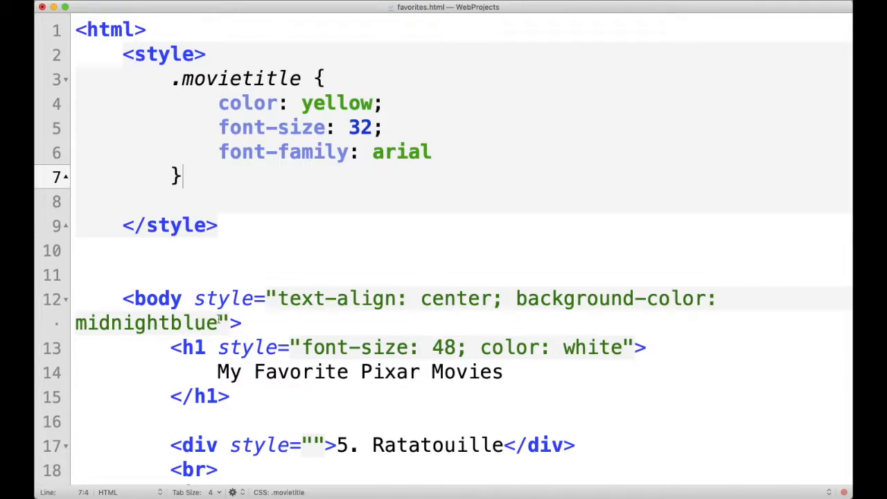
# - Replace the Ratatouille title's empty style attribute with class="movietitle"
pyautogui.doubleClick(261, 445)
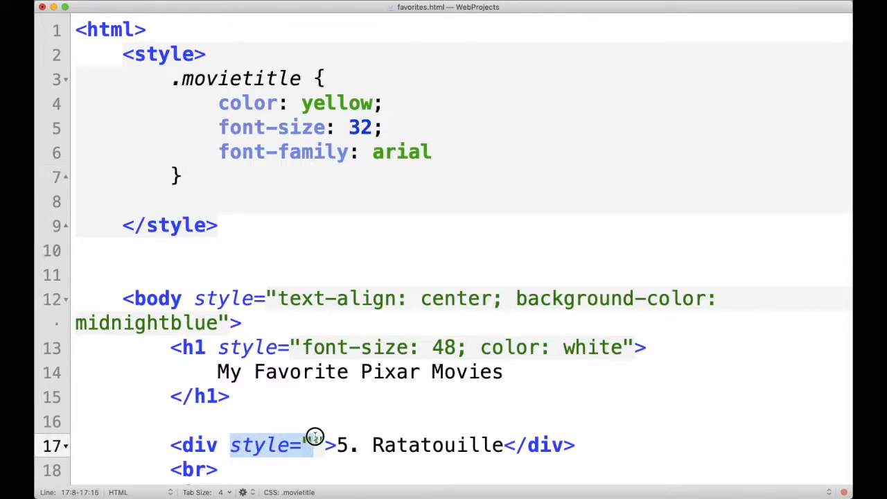
pyautogui.press('Backspace')
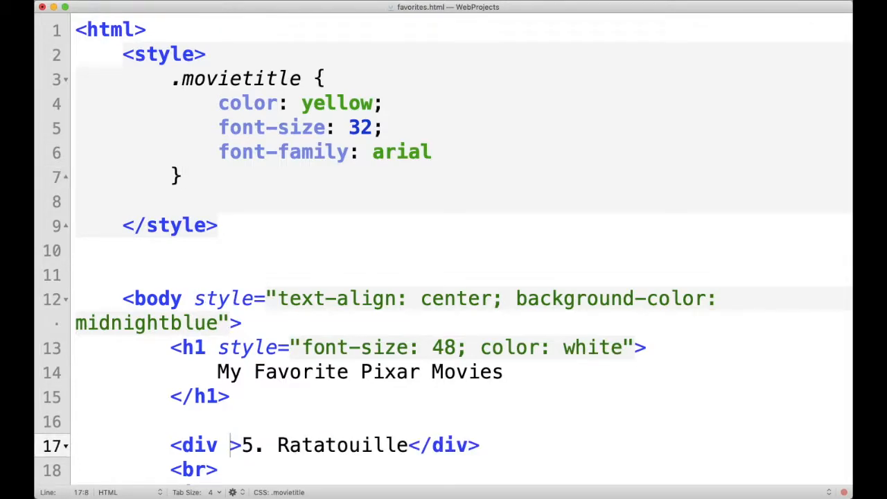
pyautogui.write('class=""')
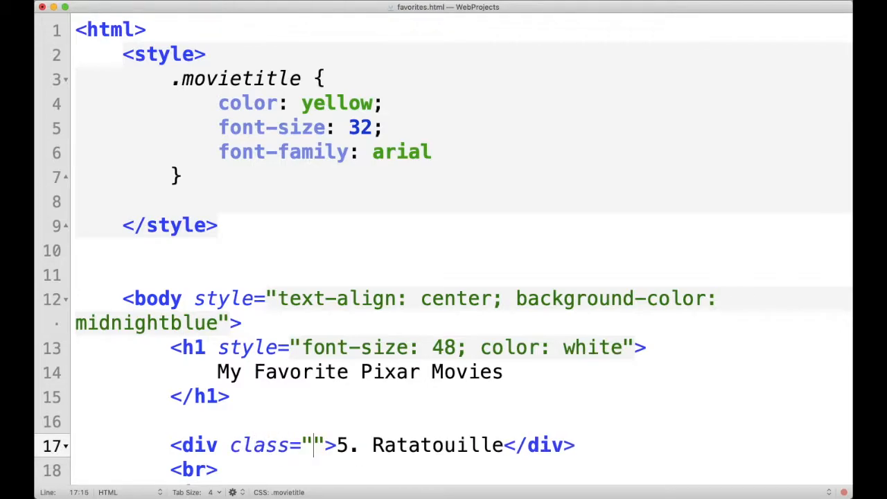
pyautogui.write('movie')
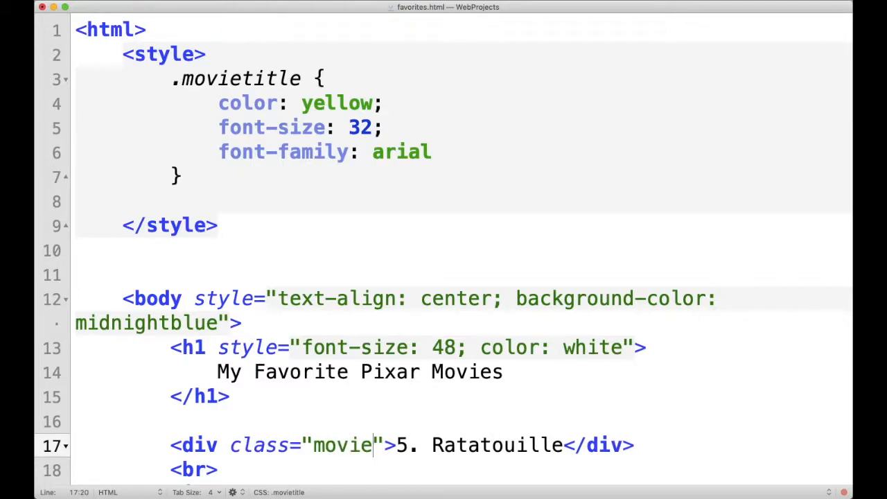
pyautogui.write('title">4. The Incredibles</div>')
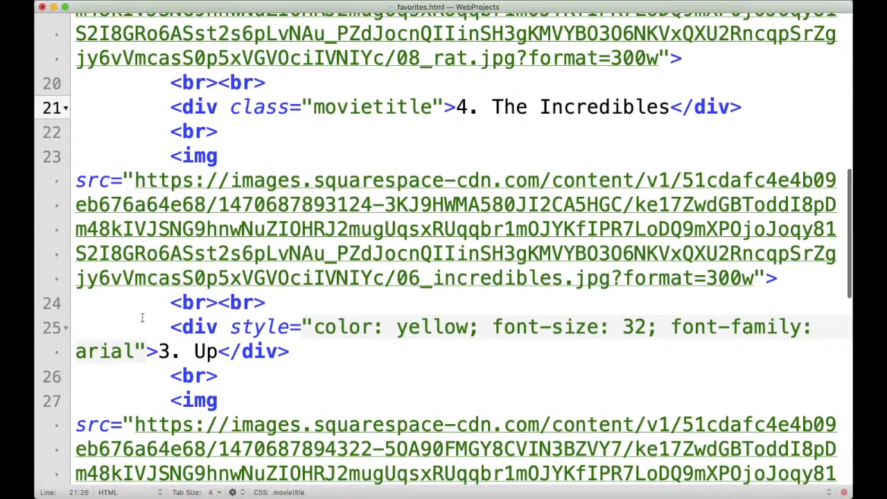
pyautogui.scroll(-3)
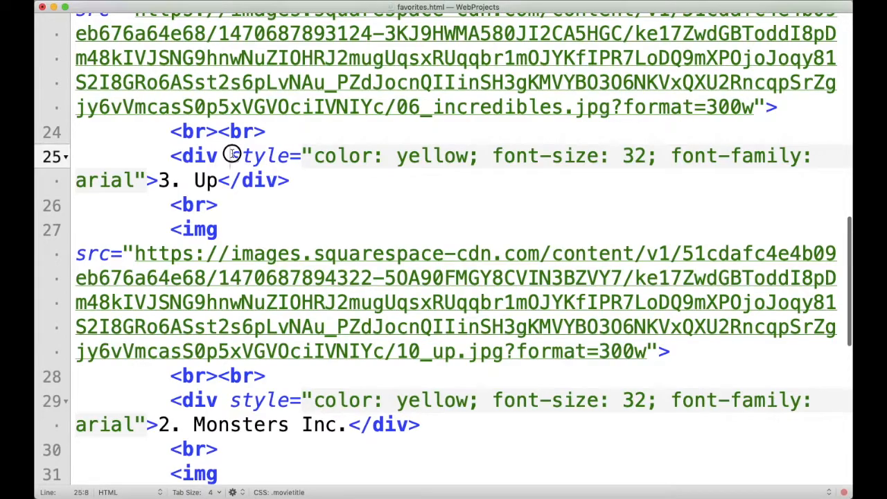
pyautogui.scroll(-3)
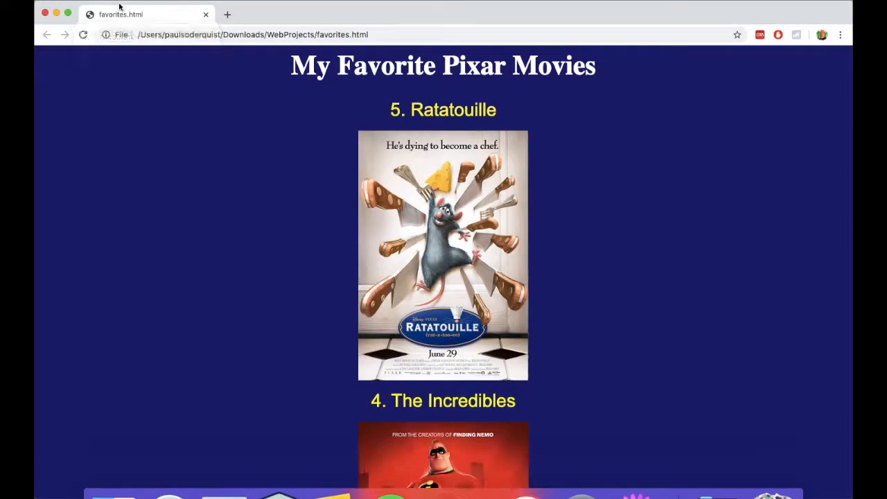
pyautogui.click(84, 35)
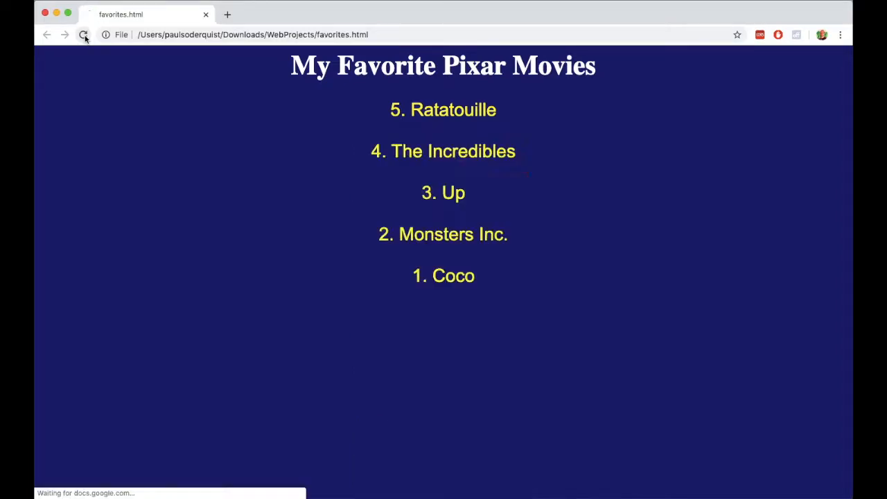
pyautogui.click(83, 35)
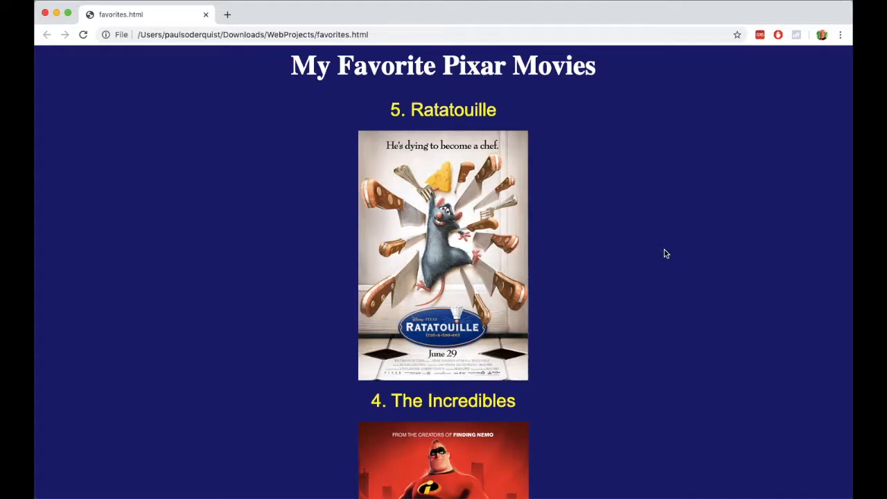
pyautogui.moveTo(644, 236)
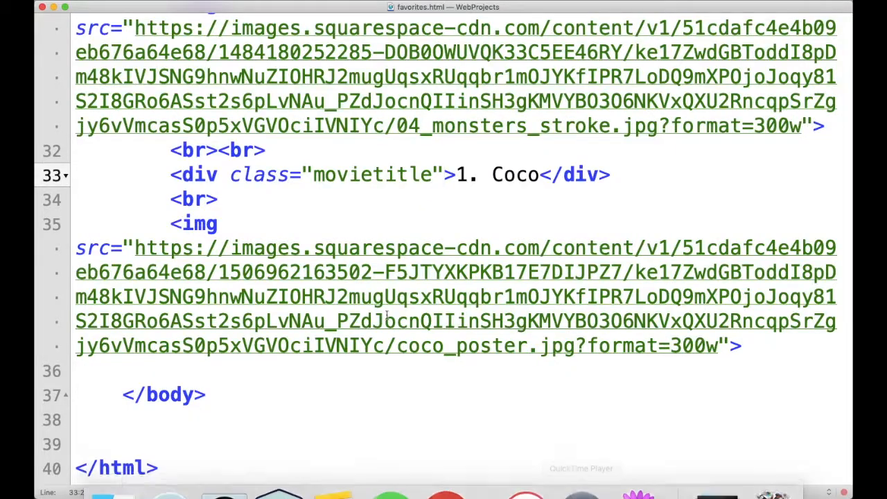
# - Set the .movietitle rule's font-family to verdana instead of arial
pyautogui.scroll(3)
pyautogui.write('font-family: arial')
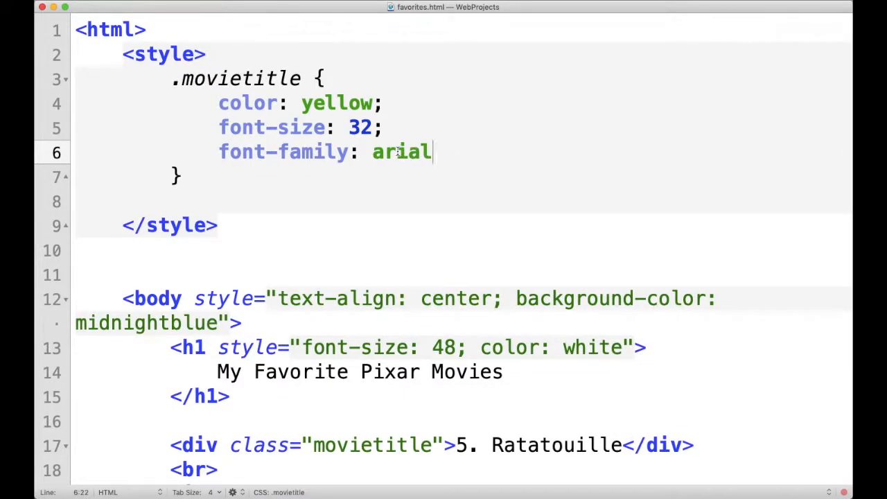
pyautogui.write('v')
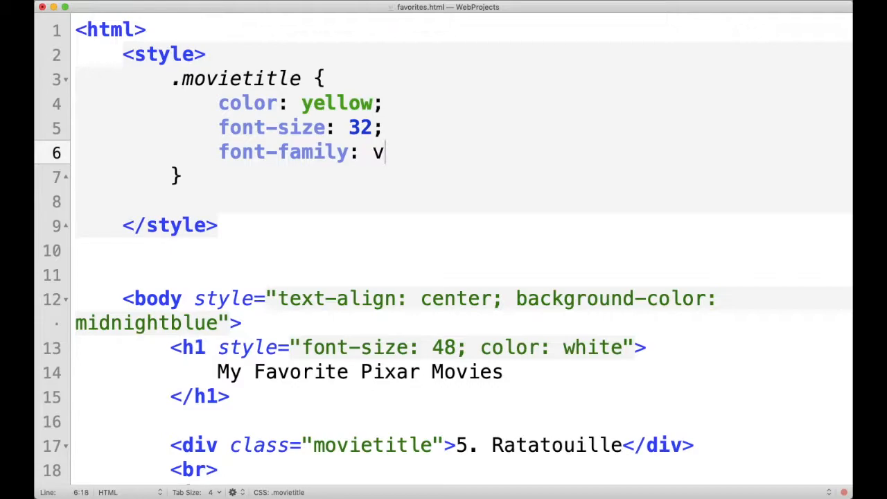
pyautogui.write('erdana')
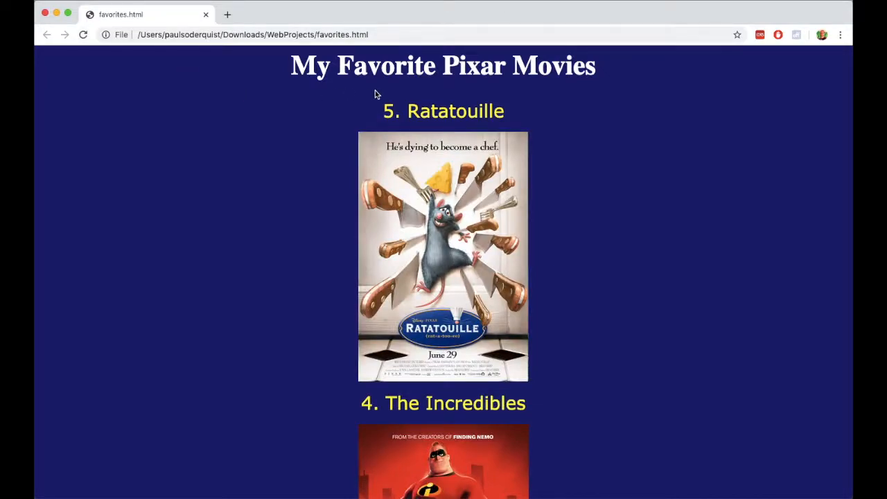
# - Scroll through the Chrome page to check all movie titles now render in Verdana
pyautogui.scroll(-3)
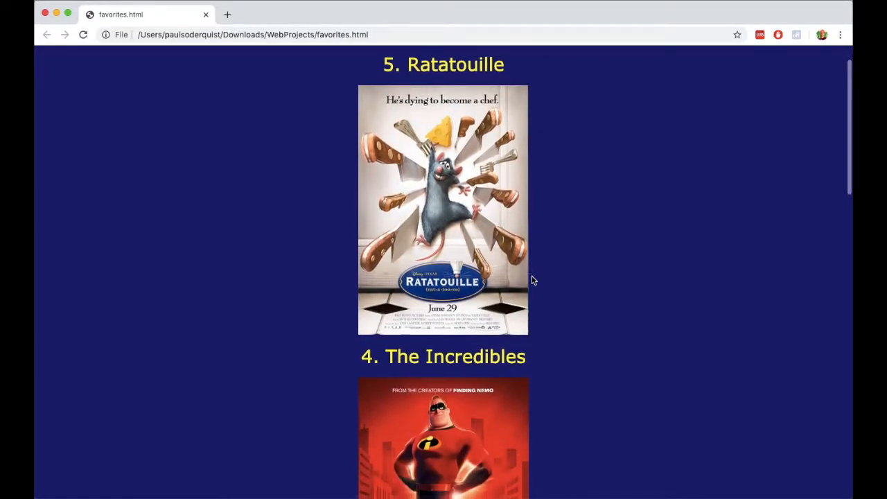
pyautogui.scroll(-3)
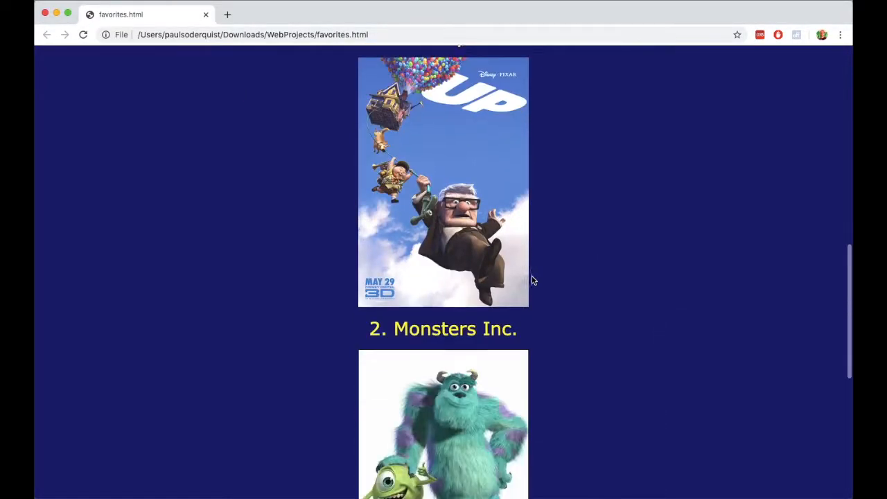
pyautogui.scroll(3)
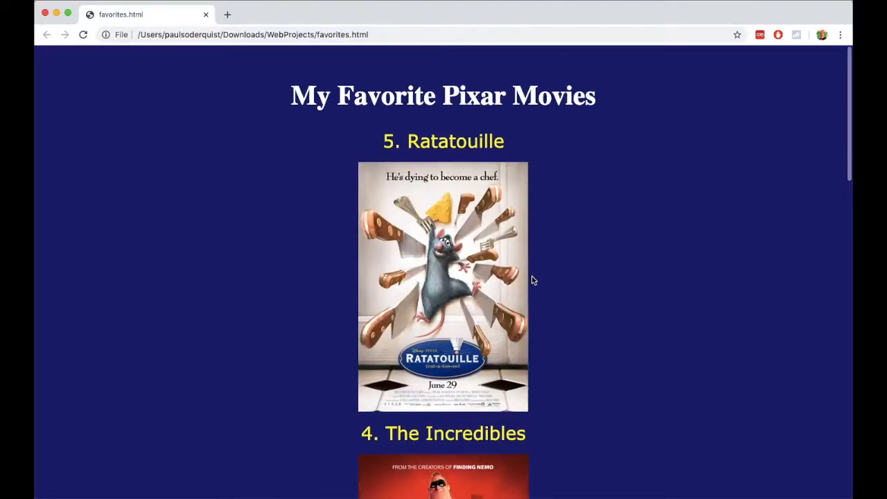
pyautogui.click(717, 466)
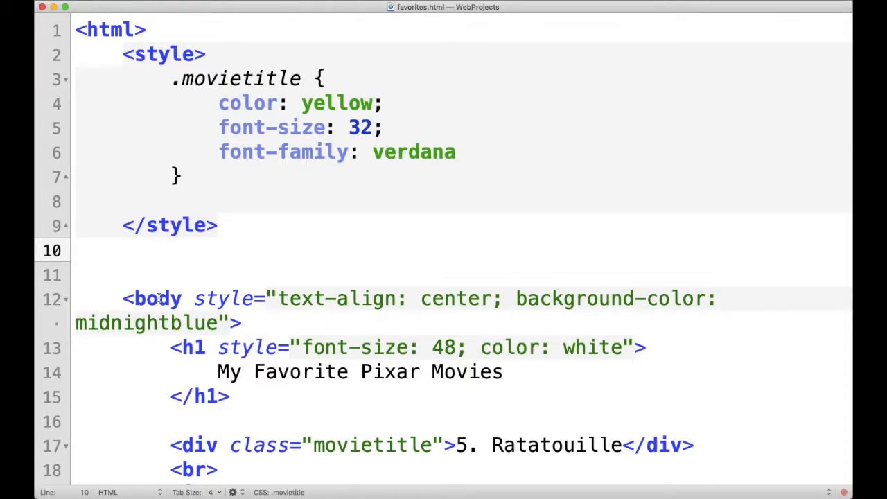
# - Add a body rule with text-align: center and background-color: midnightblue in the style block
pyautogui.click(161, 298)
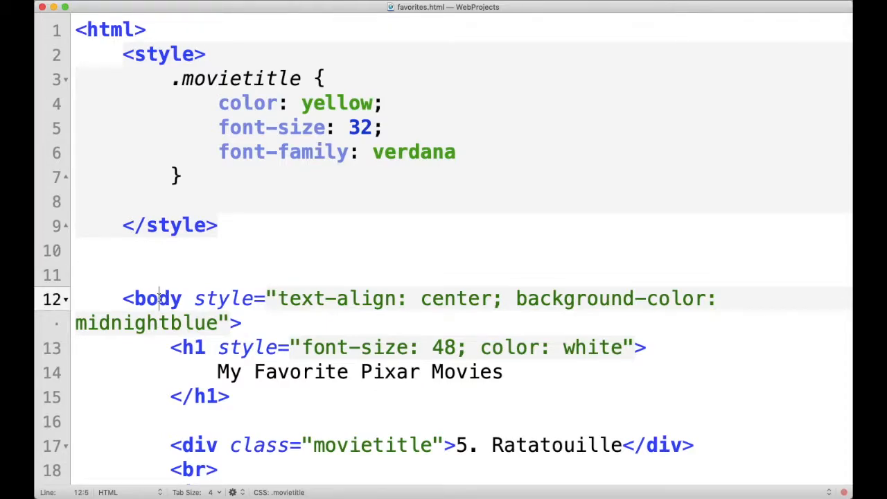
pyautogui.doubleClick(158, 299)
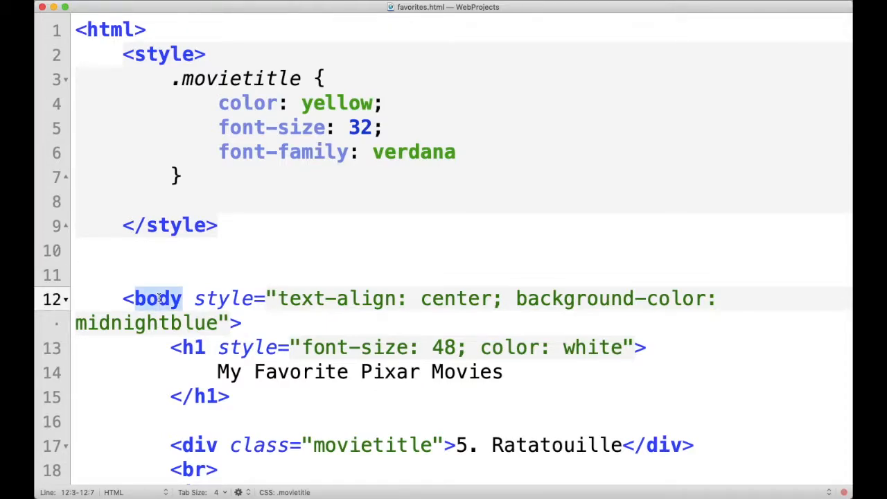
pyautogui.click(255, 266)
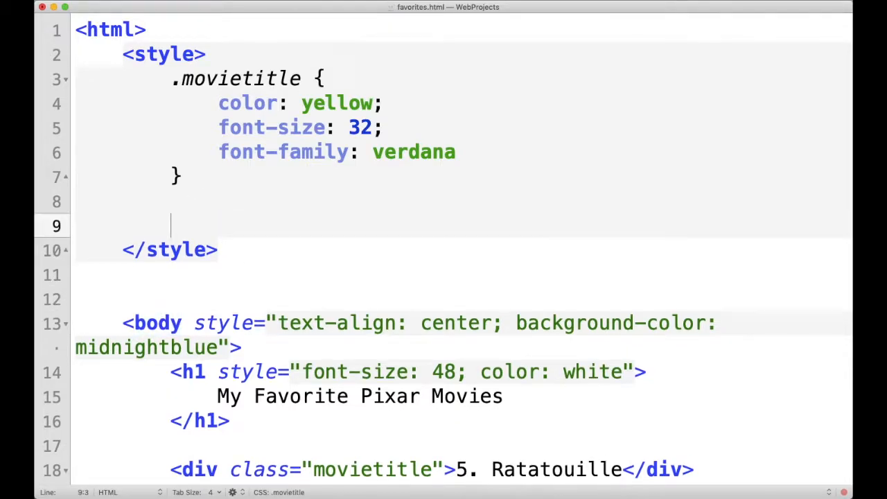
pyautogui.write('body {')
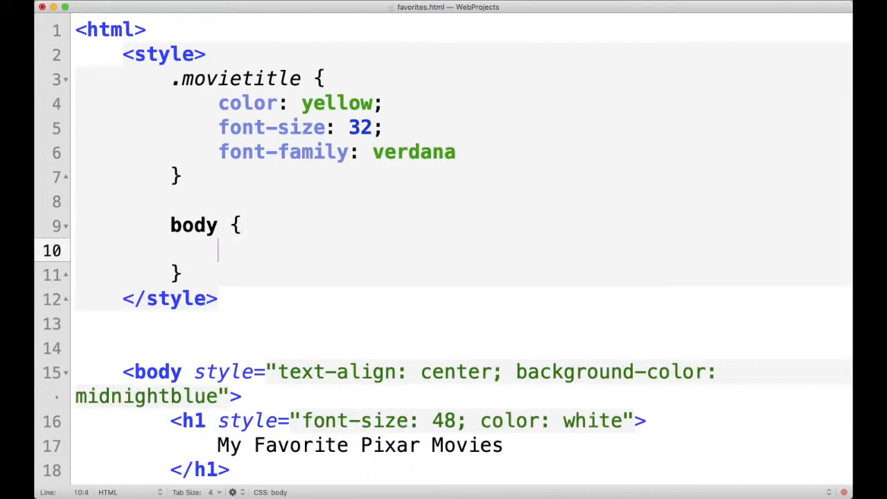
pyautogui.scroll(-3)
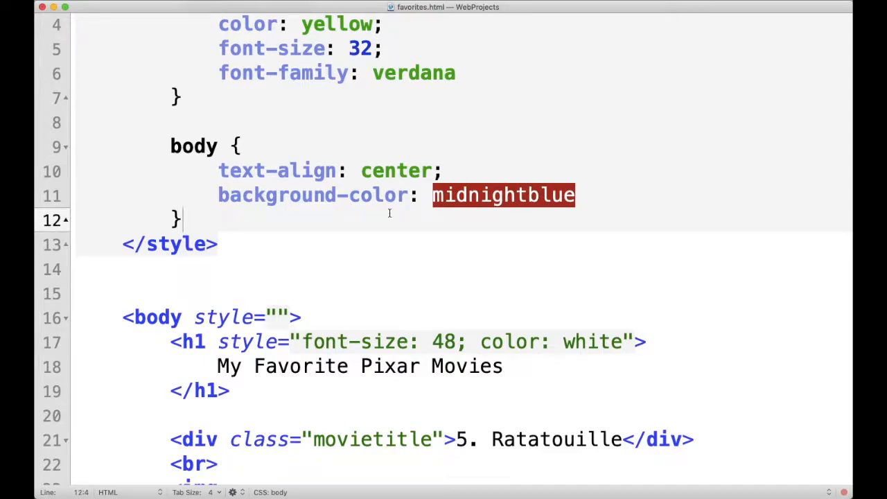
pyautogui.scroll(-3)
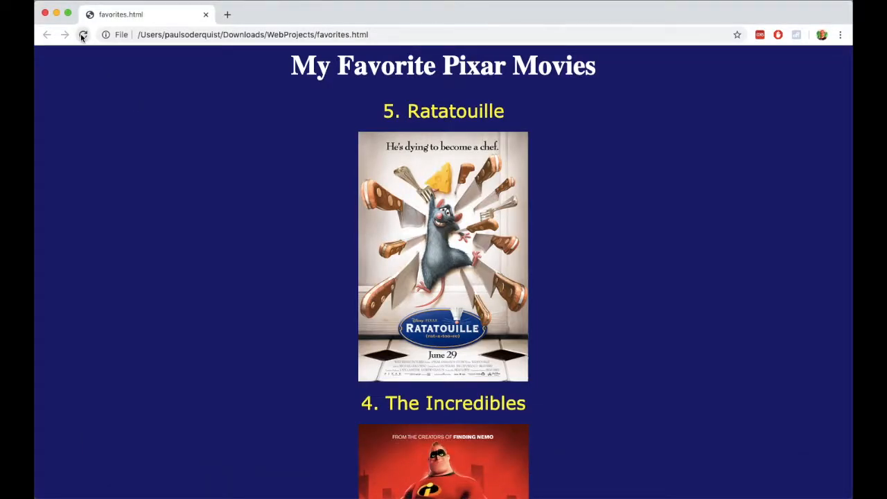
# - Reload favorites.html in Chrome to confirm the centred yellow titles on midnightblue are unchanged
pyautogui.click(83, 35)
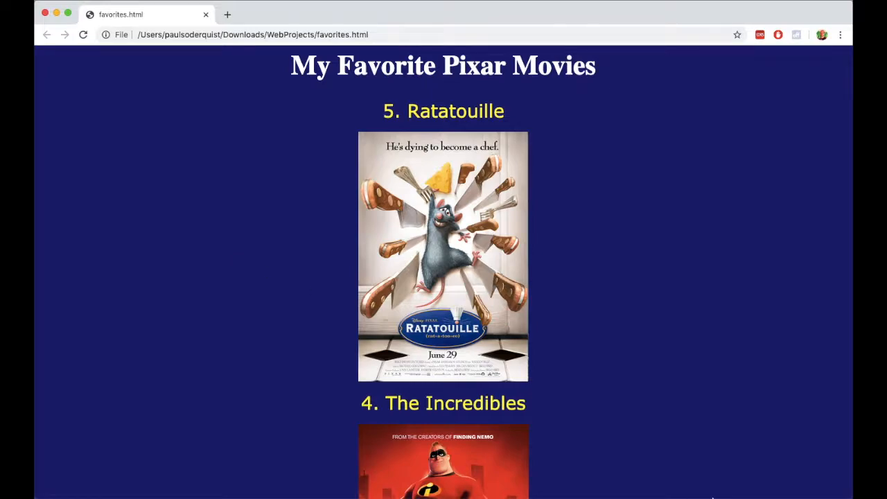